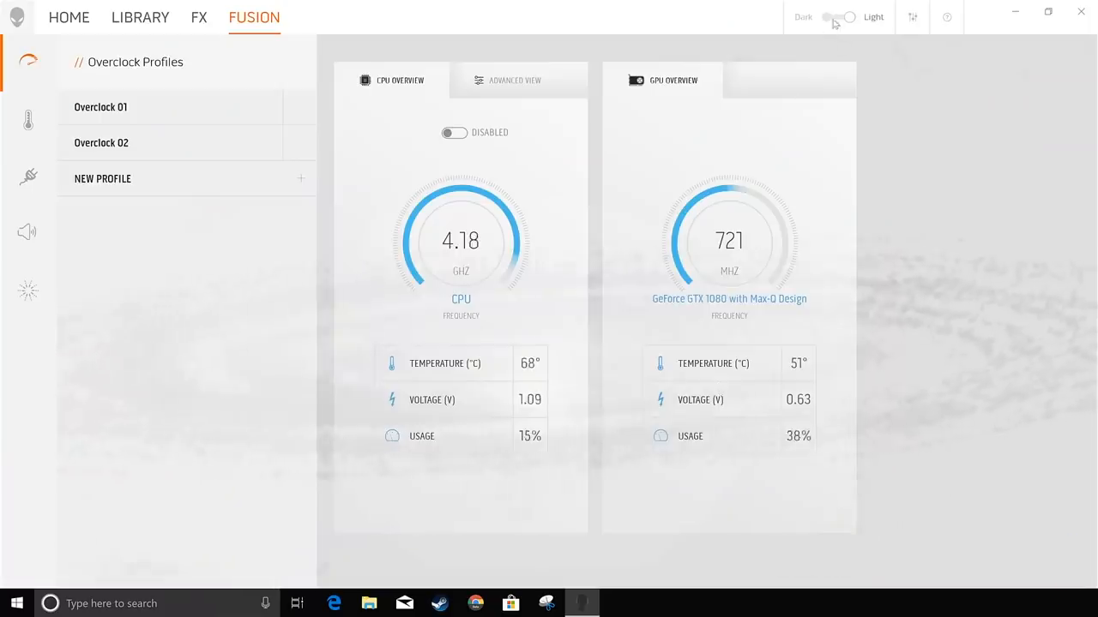
# Save the new SF5 CPU overclock profile and launch its stability stress test
pyautogui.click(714, 515)
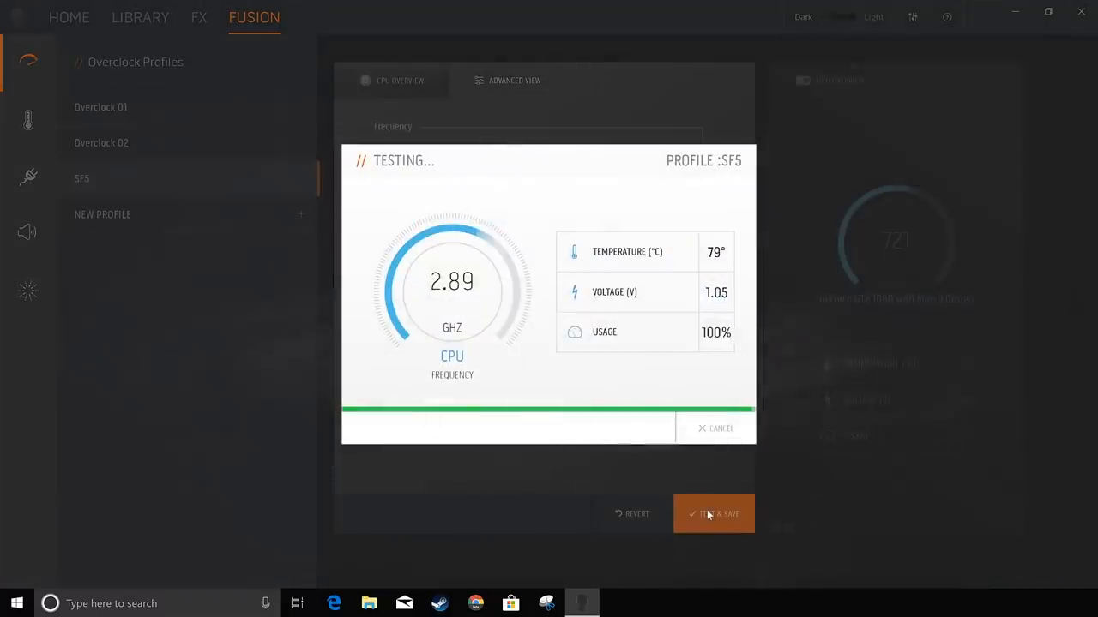